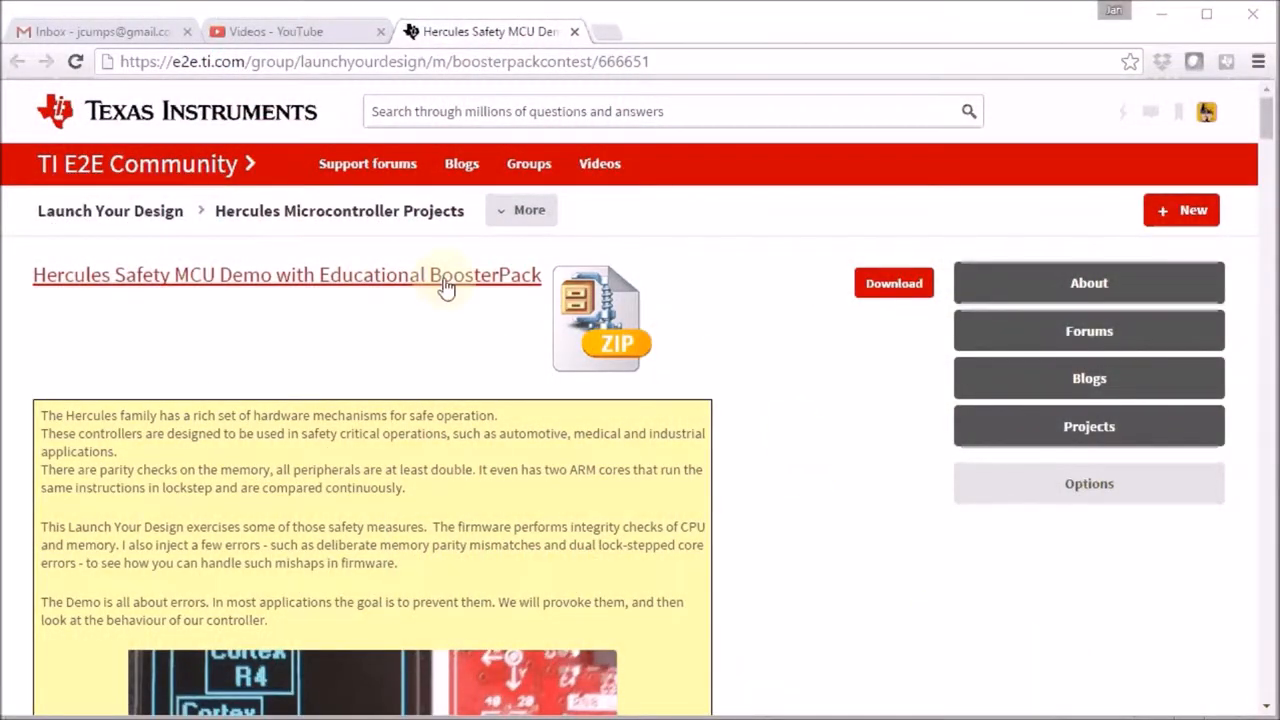
# Step: Reload the Hercules Safety MCU Demo page and scroll to the LBIST/PBIST Integrity Tests
pyautogui.click(288, 276)
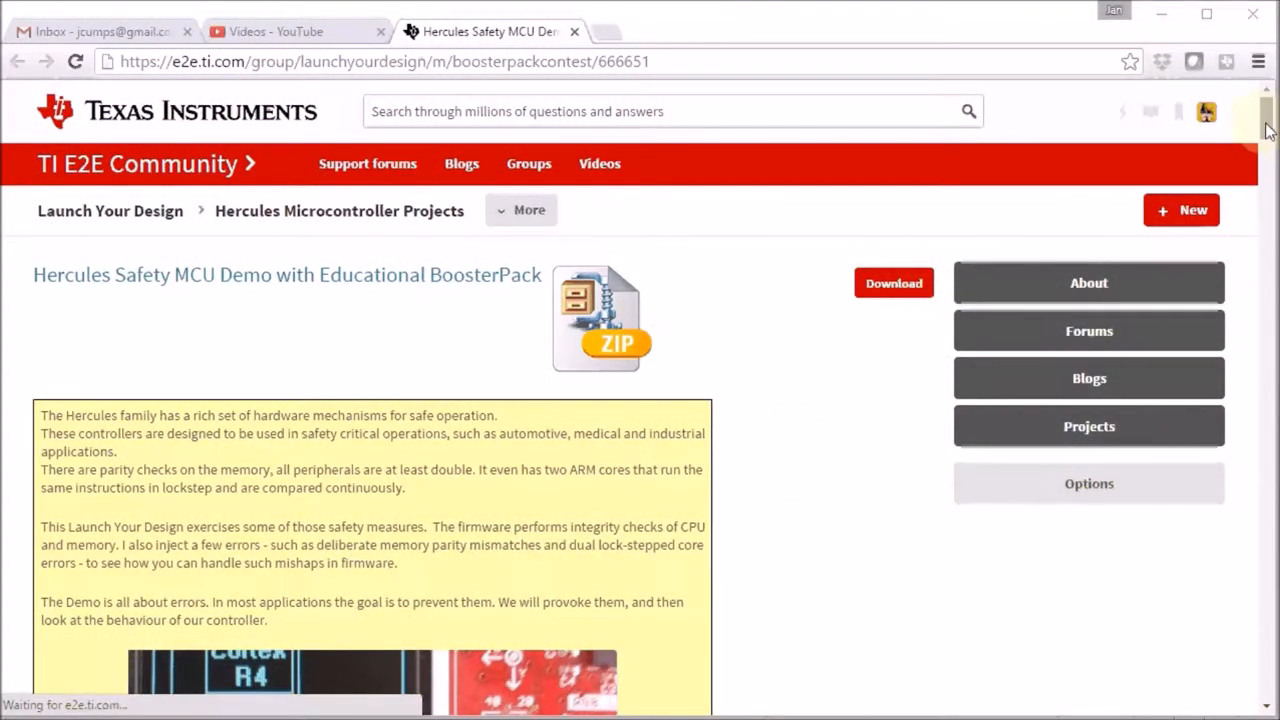
pyautogui.moveTo(704, 460)
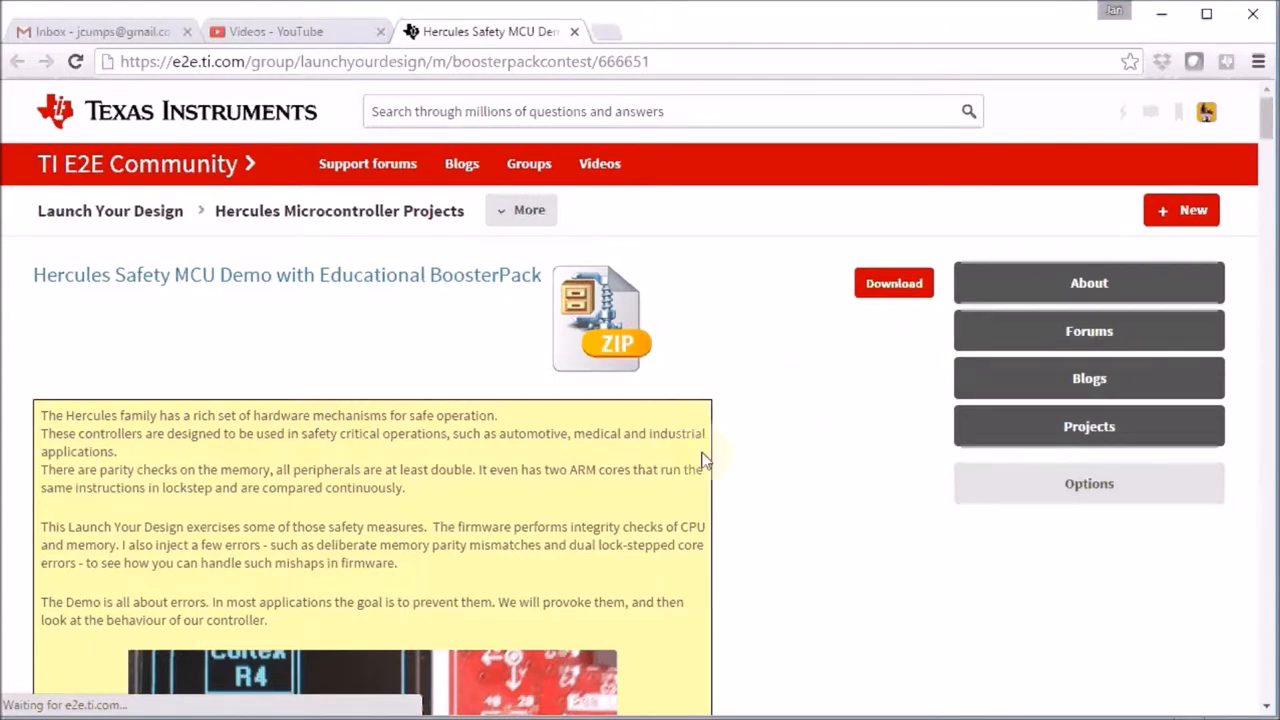
pyautogui.moveTo(856, 390)
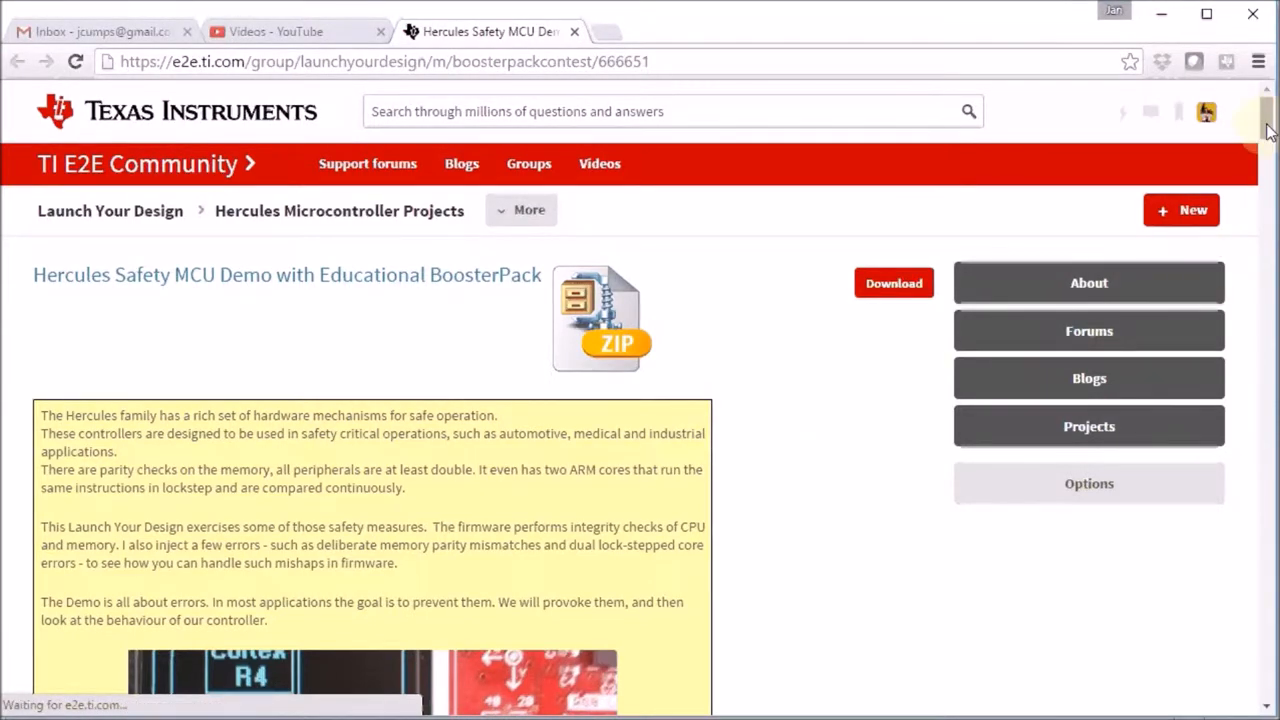
pyautogui.moveTo(852, 488)
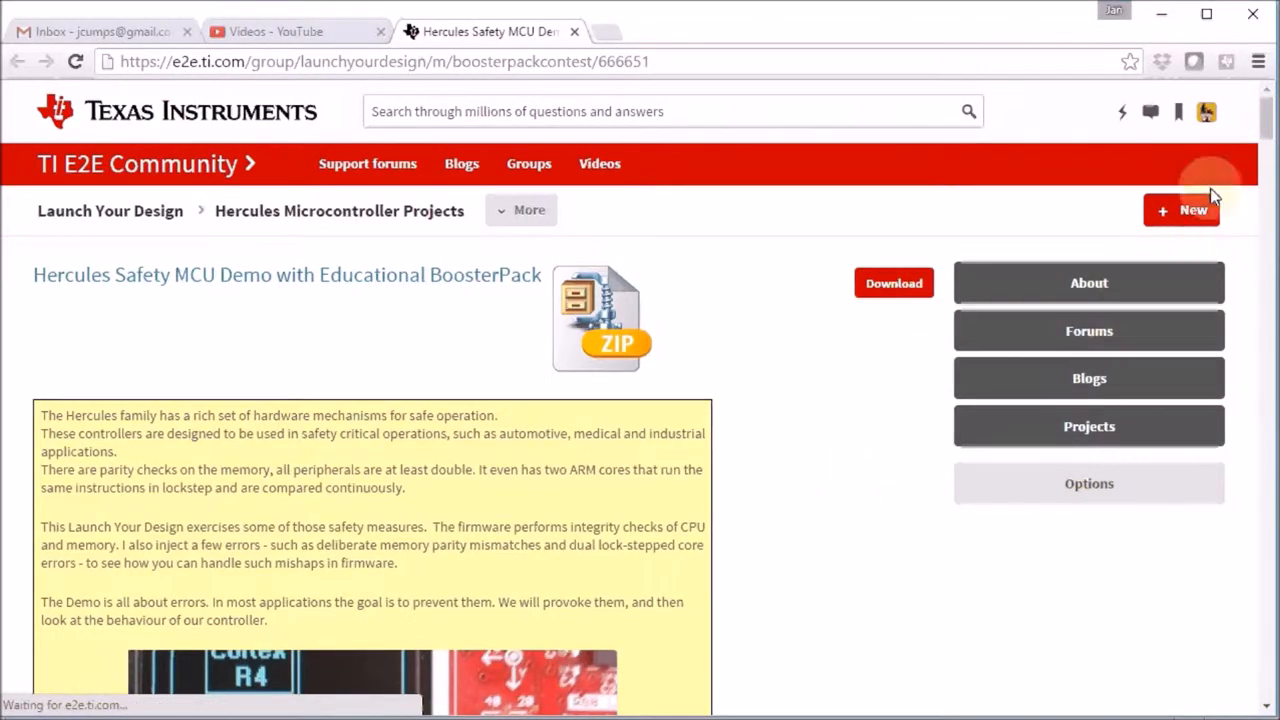
pyautogui.scroll(-3)
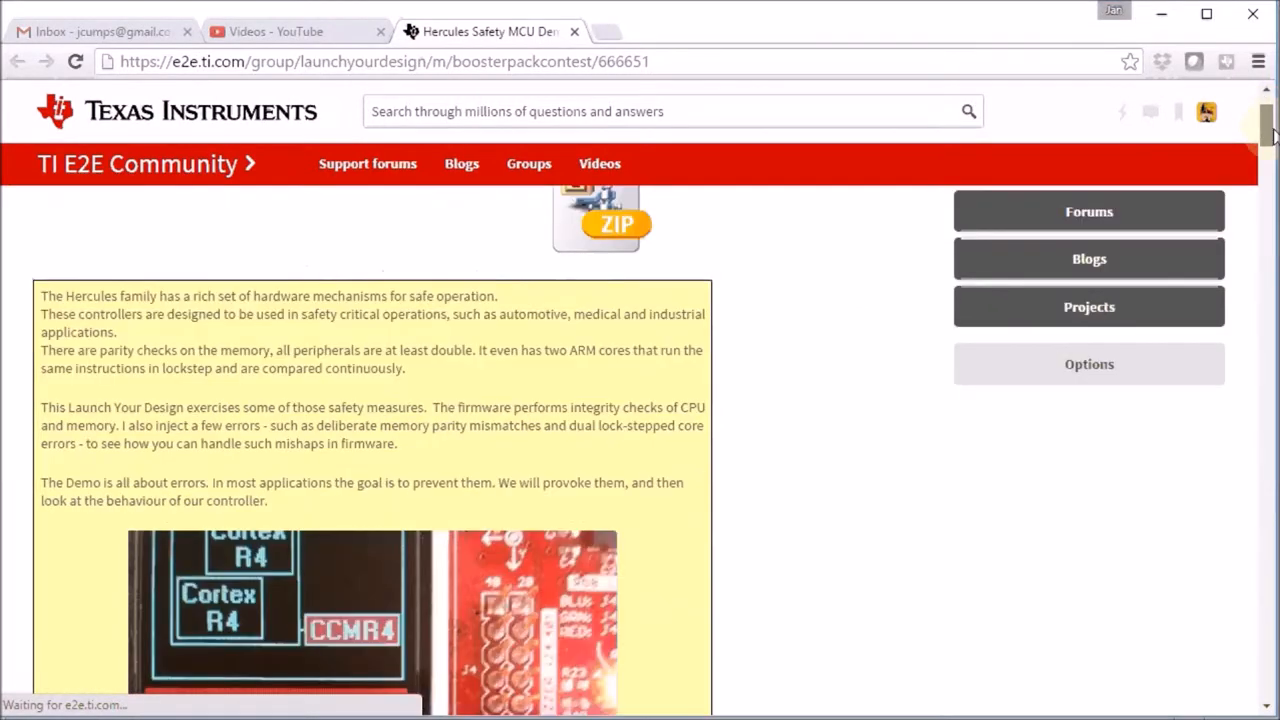
pyautogui.scroll(-3)
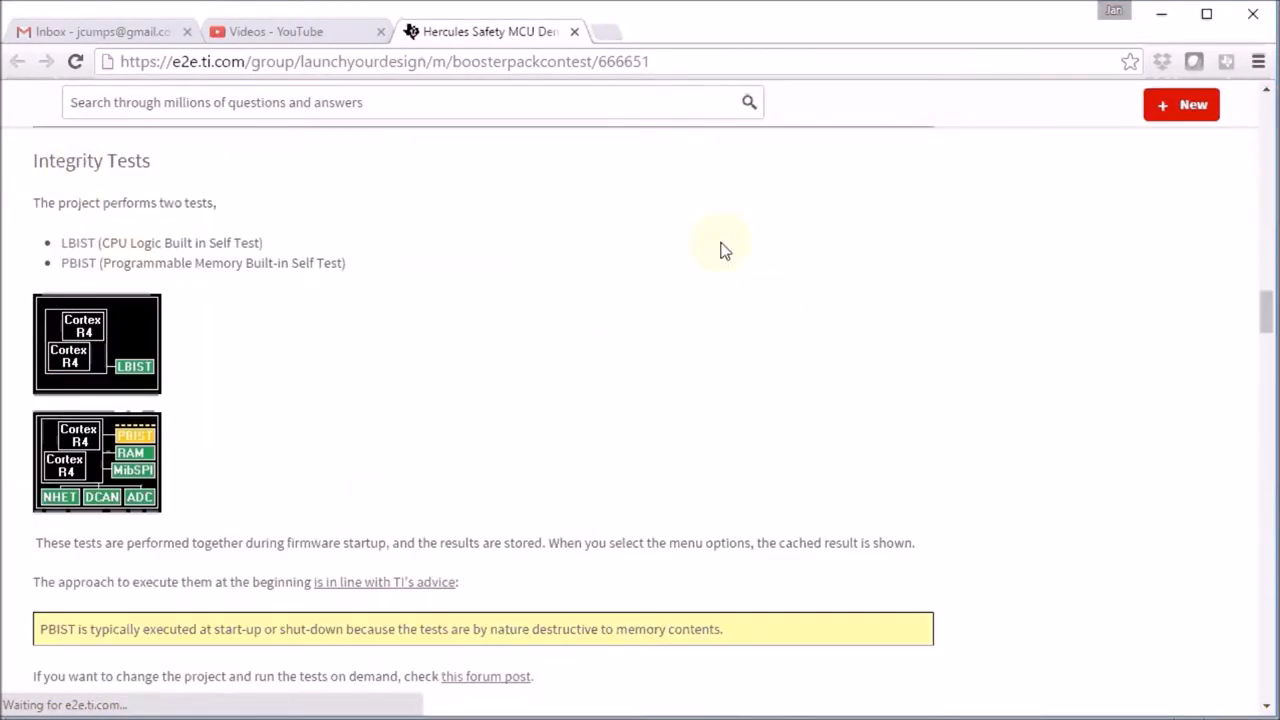
pyautogui.moveTo(156, 188)
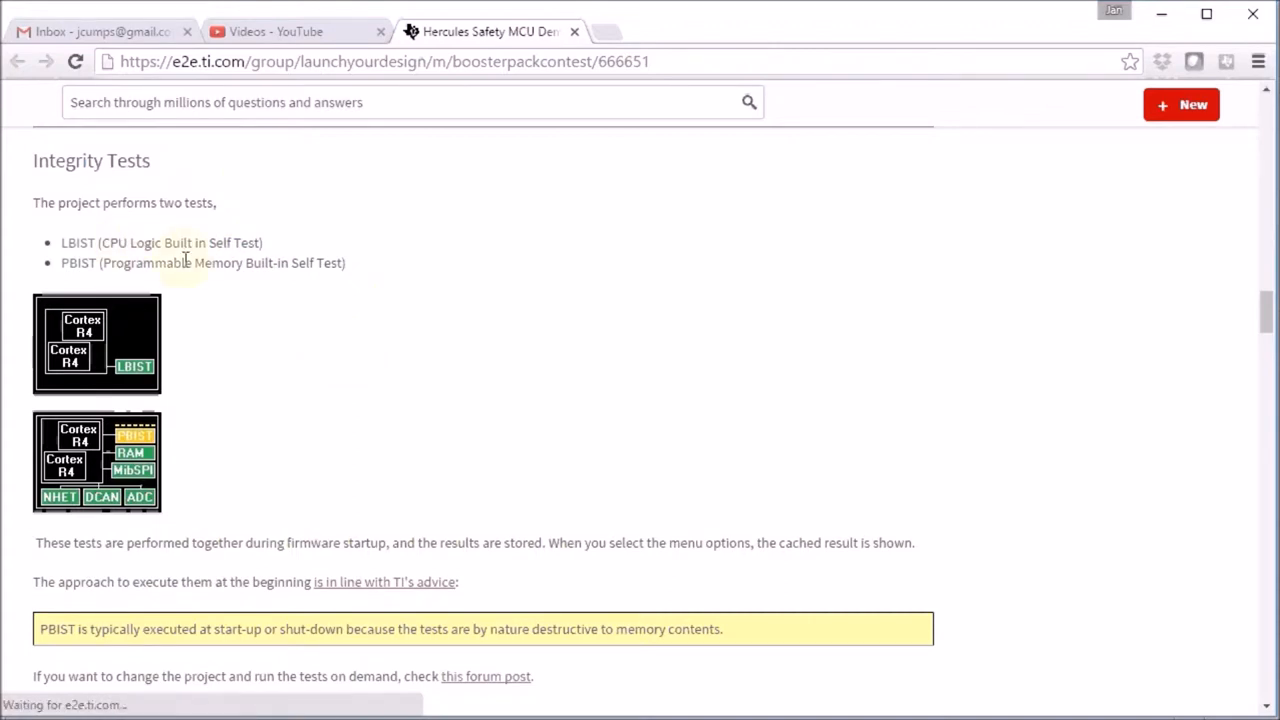
pyautogui.moveTo(408, 292)
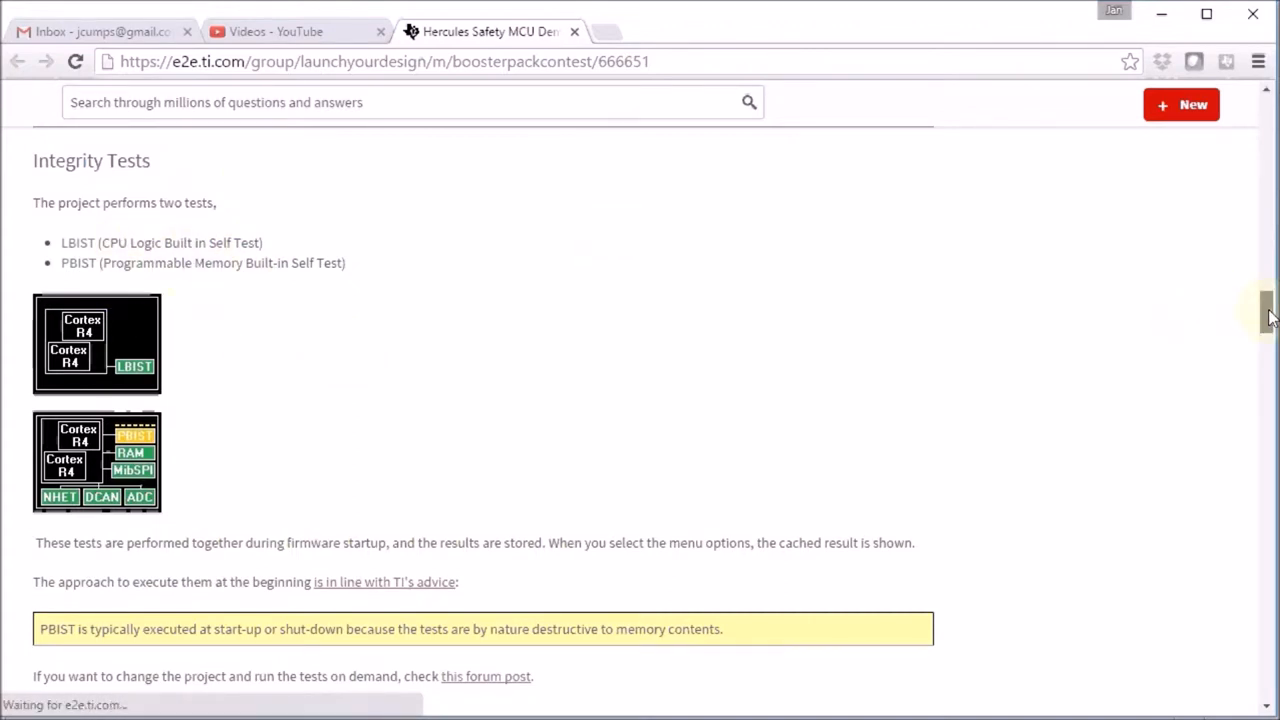
# Step: Scroll past Error Injection to the Flash ECC Error entry
pyautogui.scroll(-3)
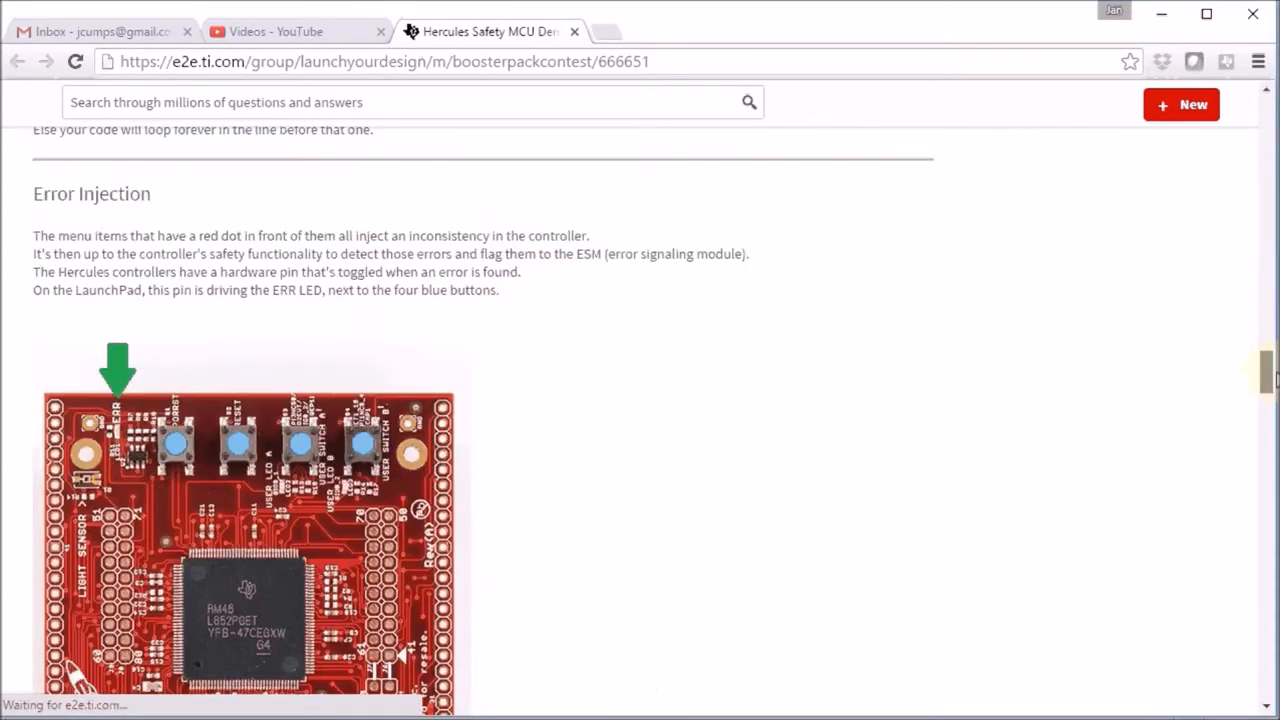
pyautogui.scroll(-3)
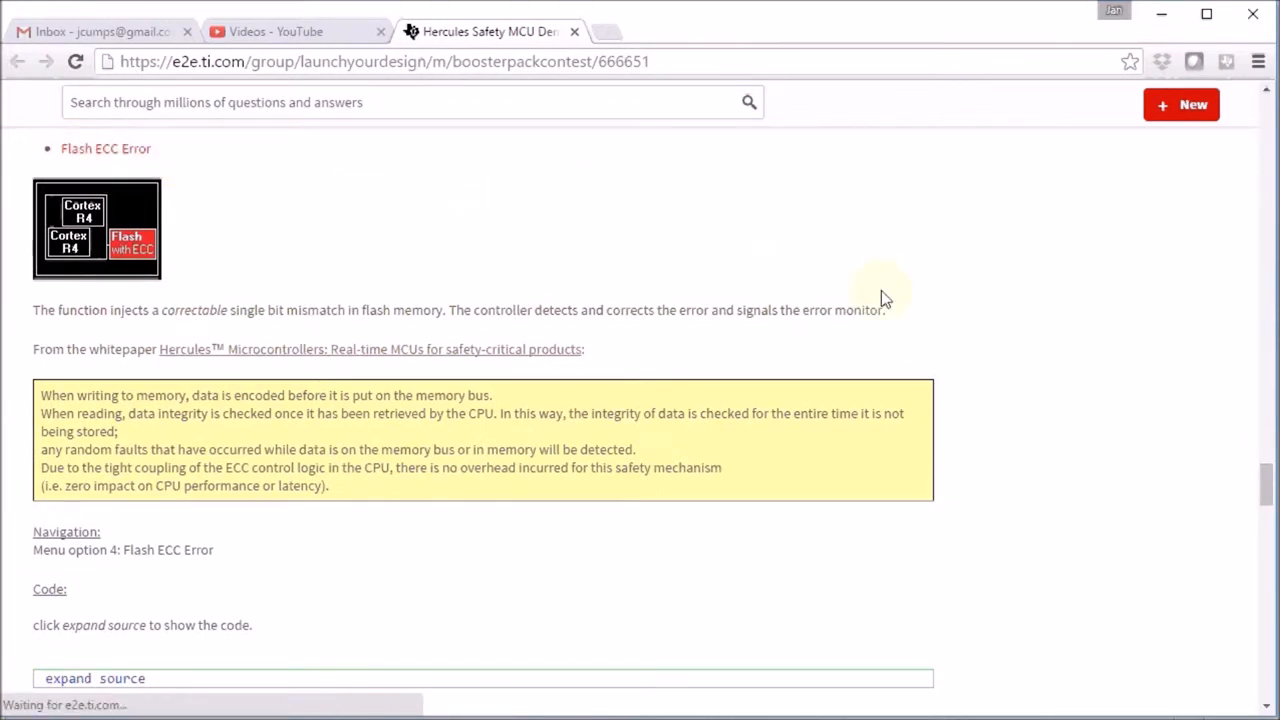
pyautogui.moveTo(444, 504)
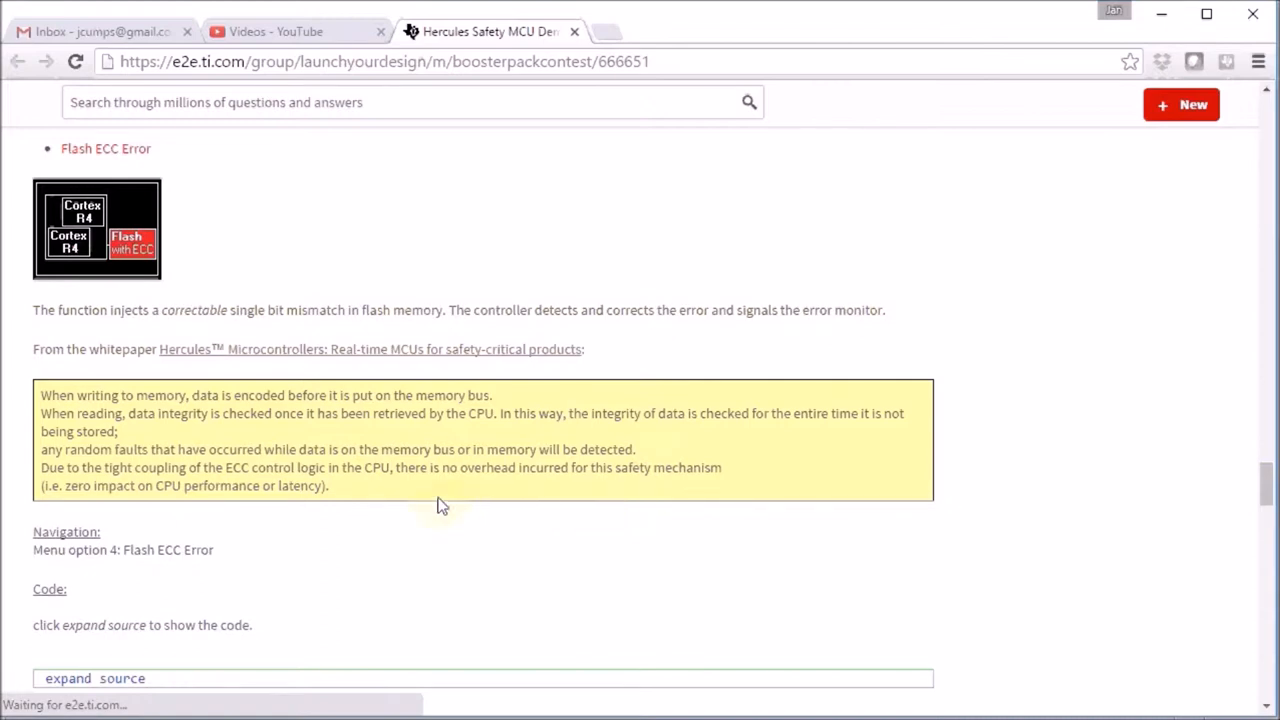
pyautogui.moveTo(1268, 490)
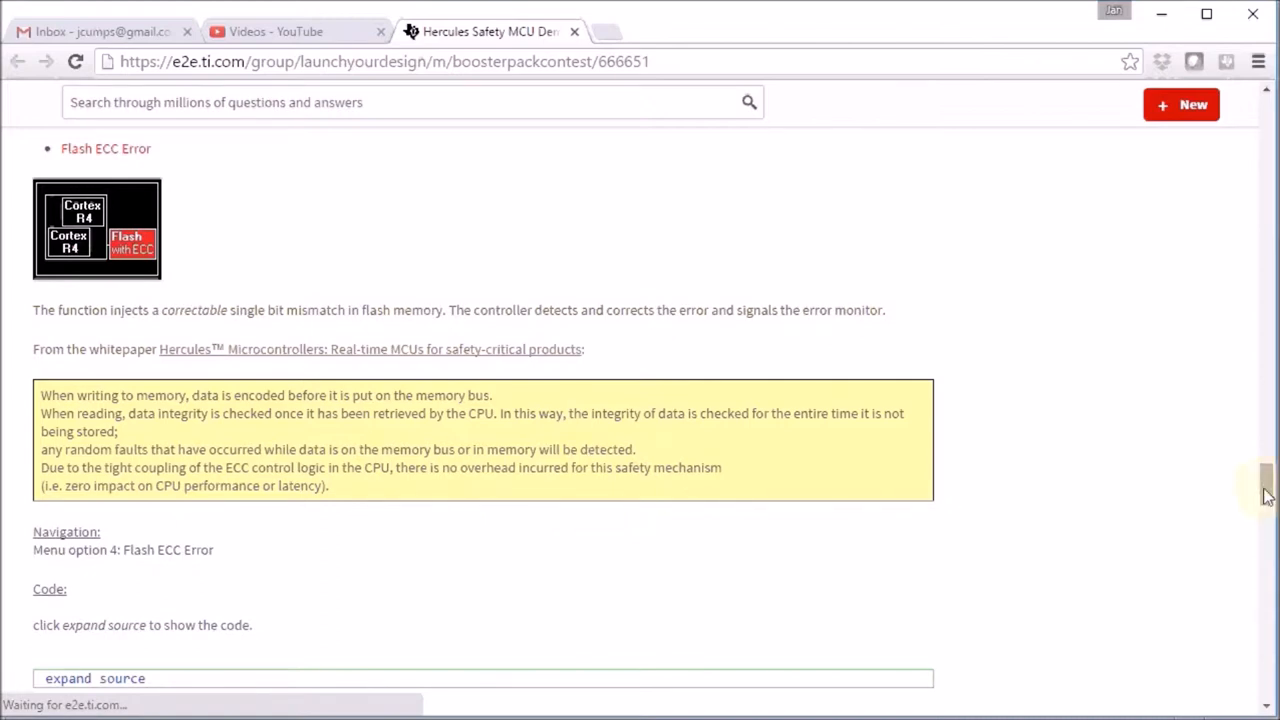
# Step: Scroll to Debug options and select the ATCM_Correctable_Error() function name
pyautogui.scroll(-3)
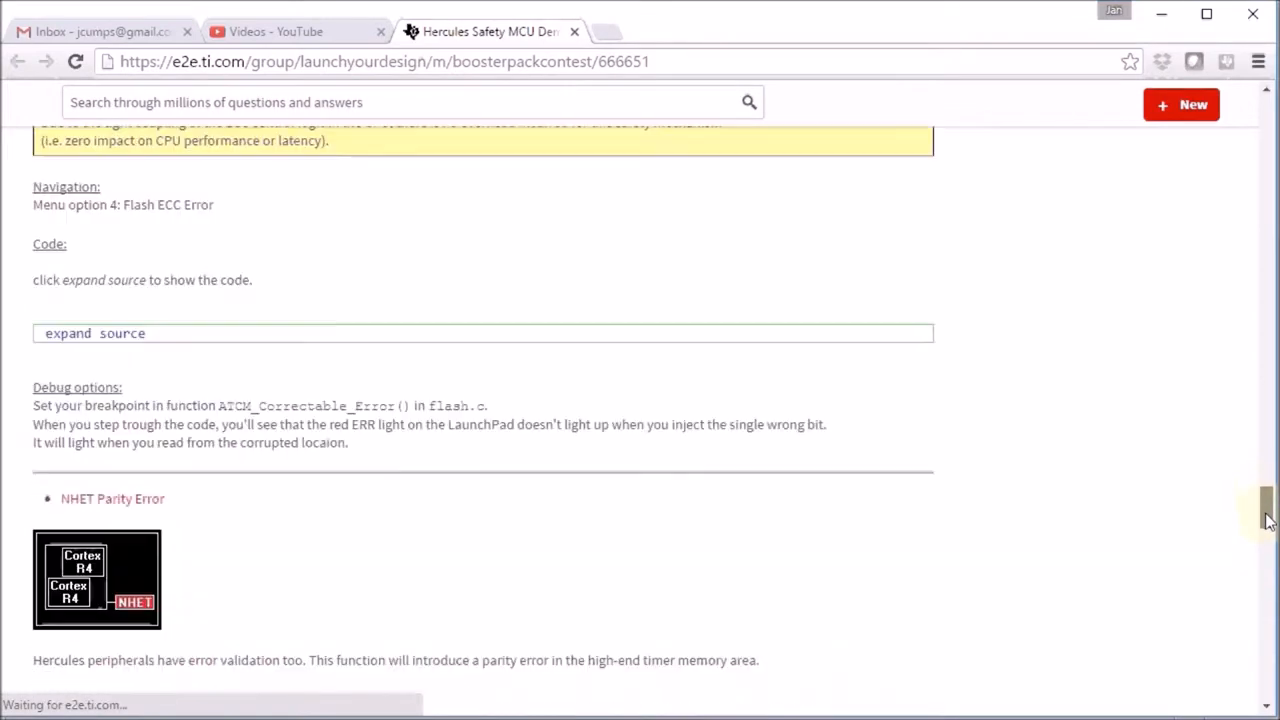
pyautogui.scroll(-3)
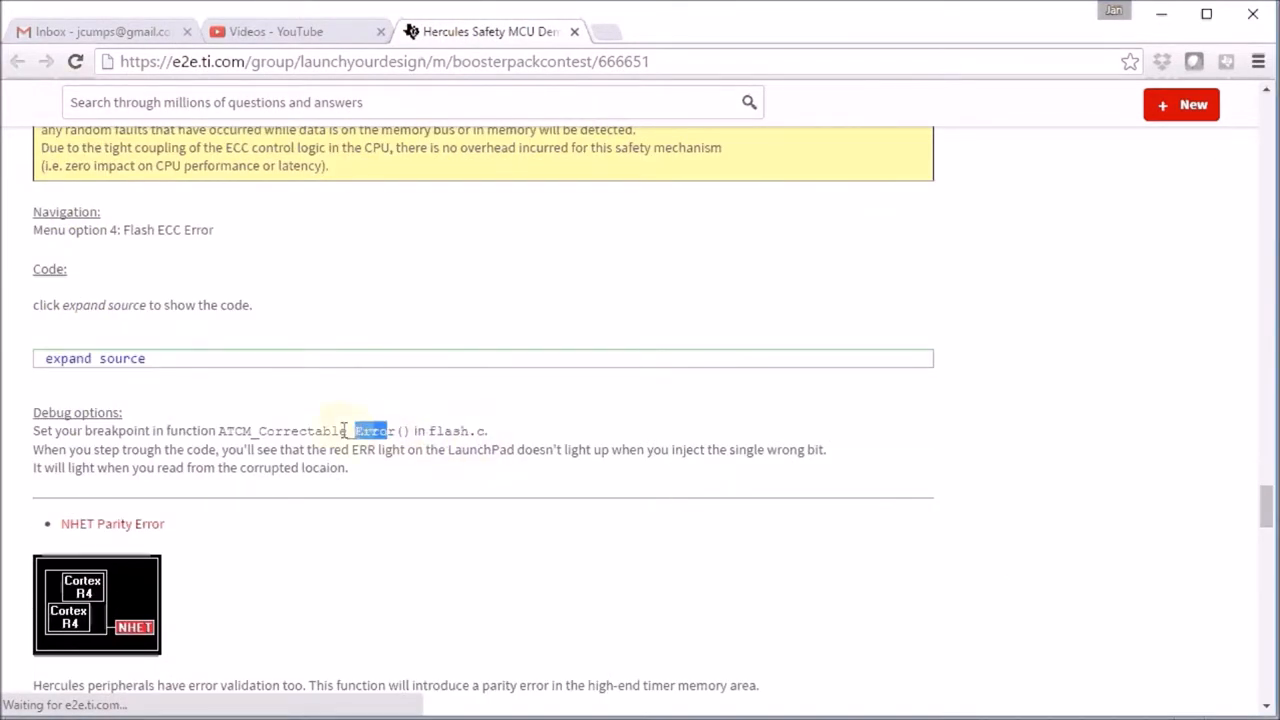
pyautogui.moveTo(356, 430); pyautogui.dragTo(218, 430)
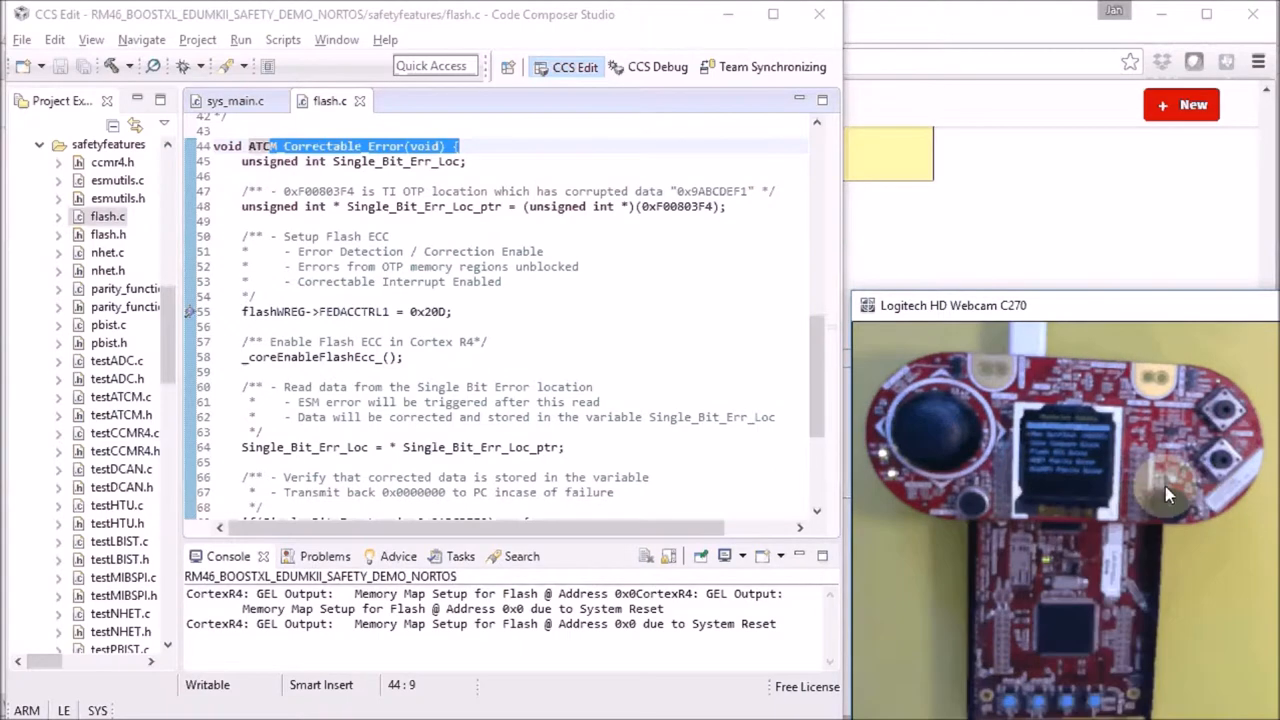
pyautogui.moveTo(1070, 470)
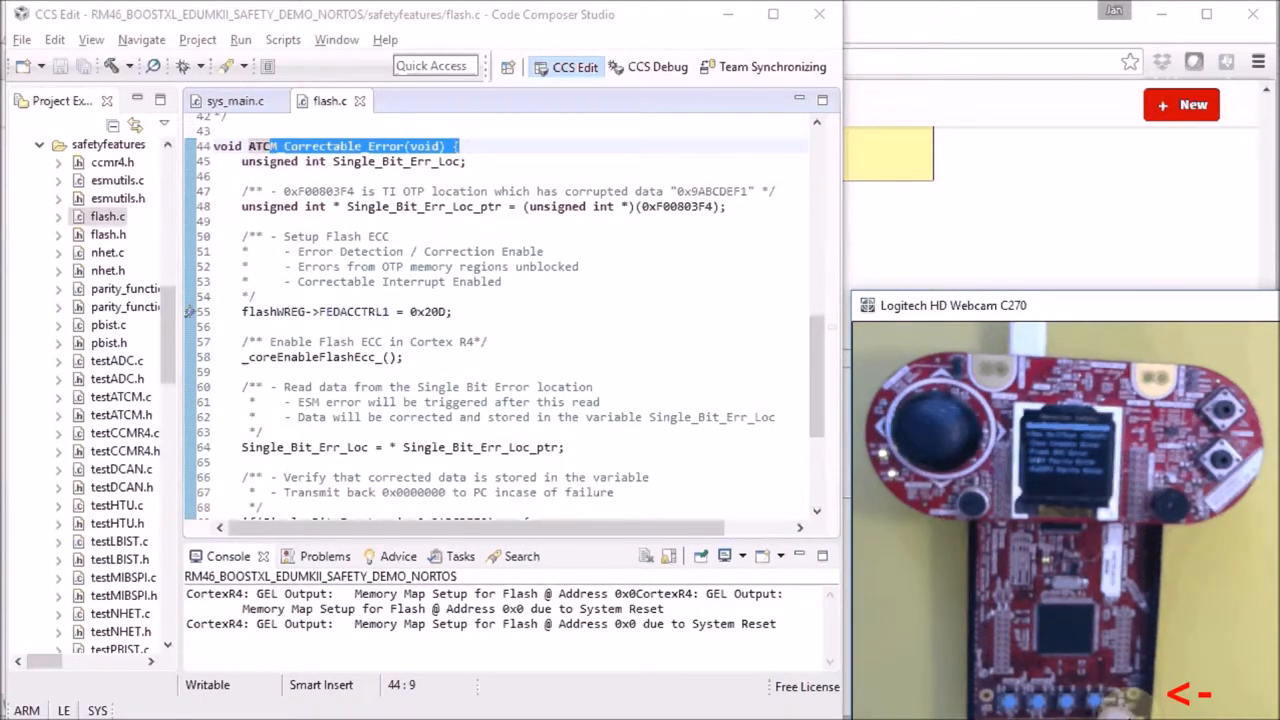
pyautogui.moveTo(1124, 668)
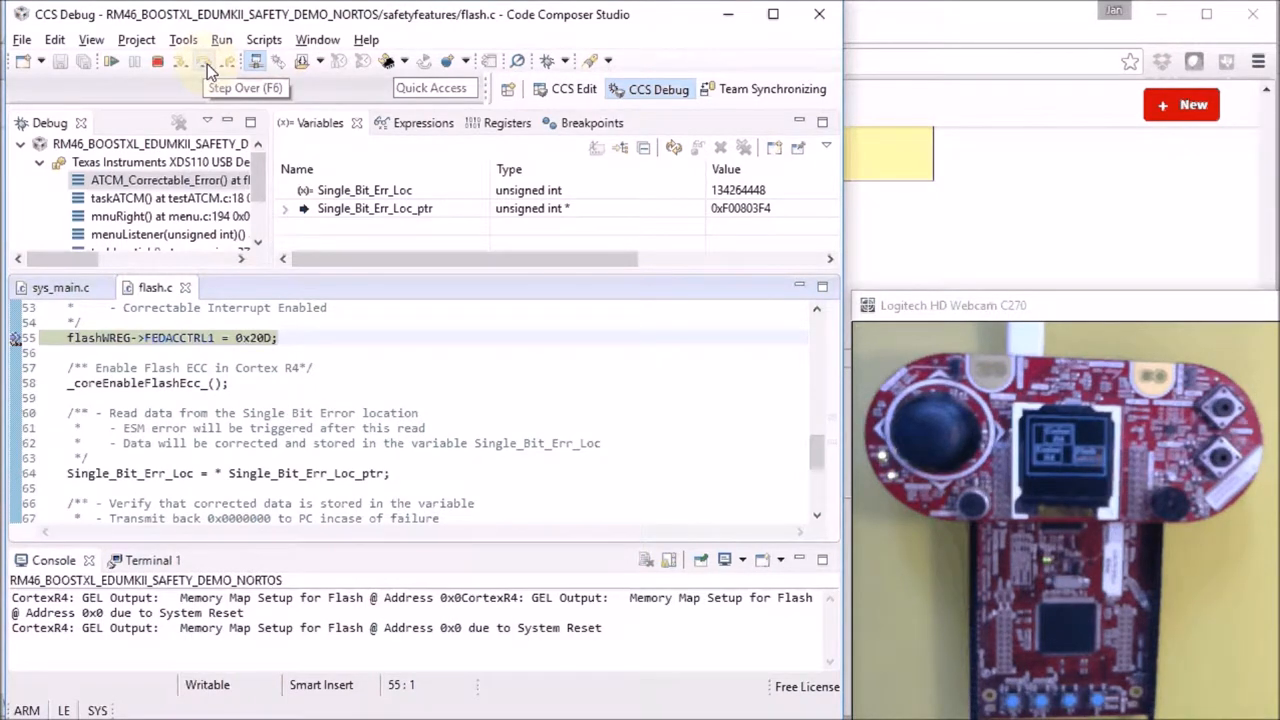
# Step: Step over the current line in ATCM_Correctable_Error, lighting the LaunchPad red ERR LED
pyautogui.click(204, 62)
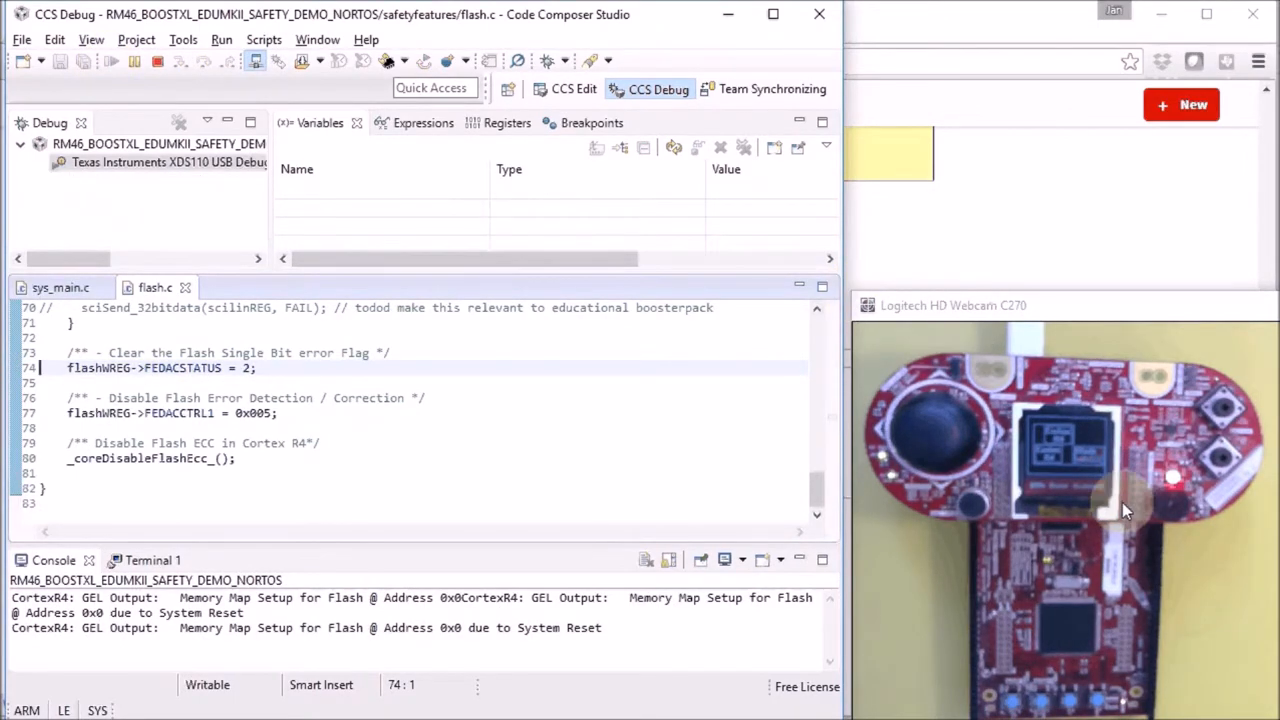
pyautogui.moveTo(1100, 452)
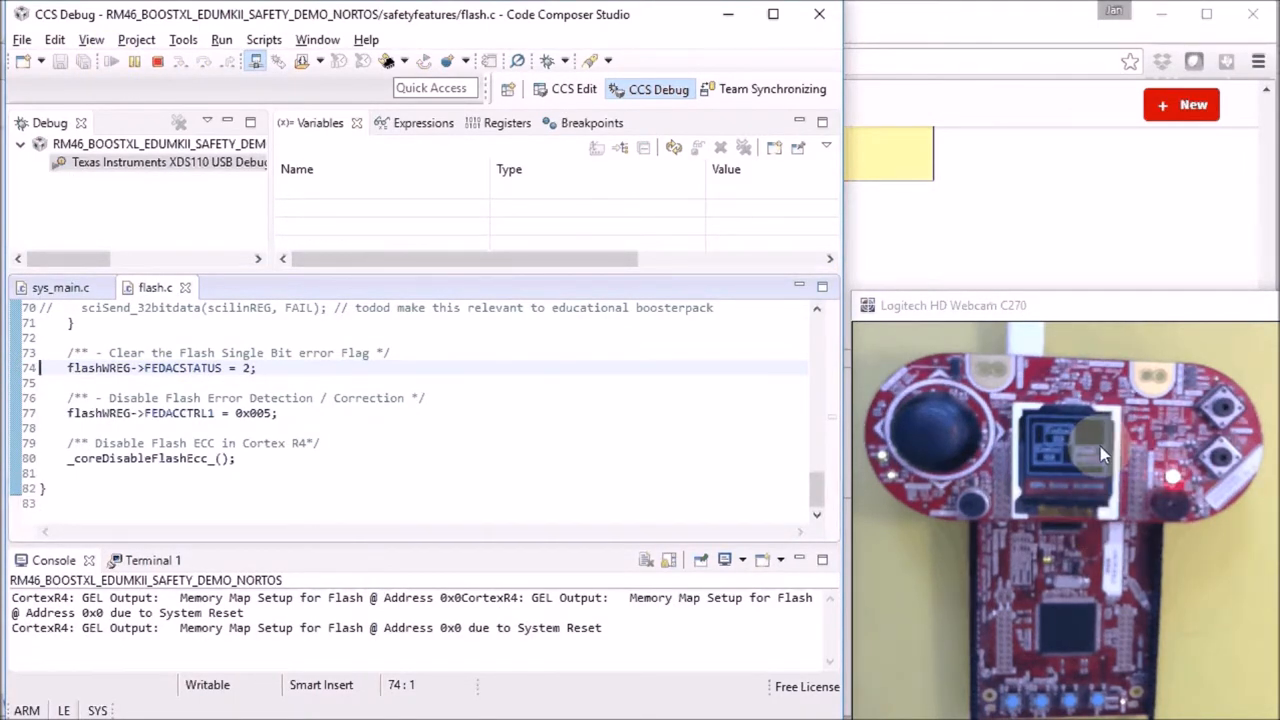